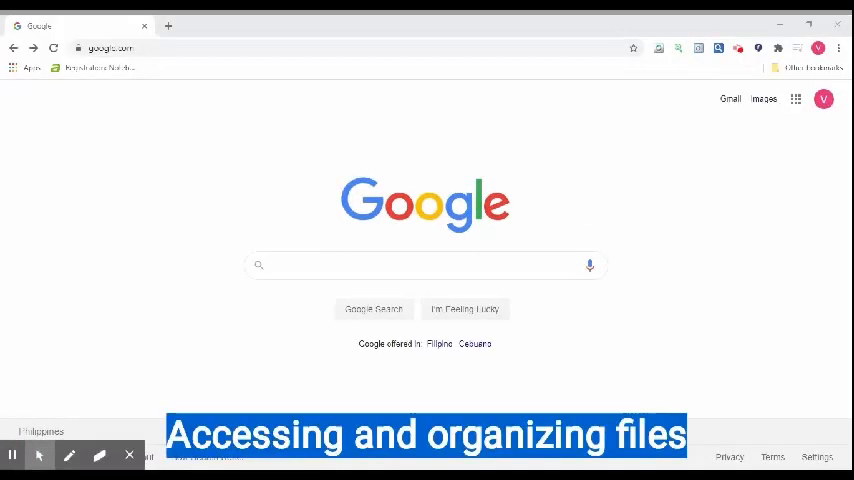
# Leave the Google homepage and load Google Drive in the tab
pyautogui.write('google')
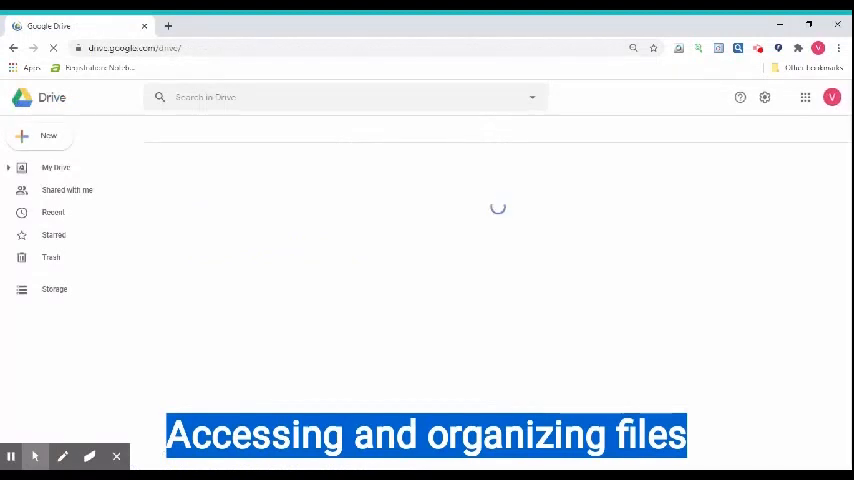
# Show My Drive's contents, then activate the Search in Drive box
pyautogui.click(55, 167)
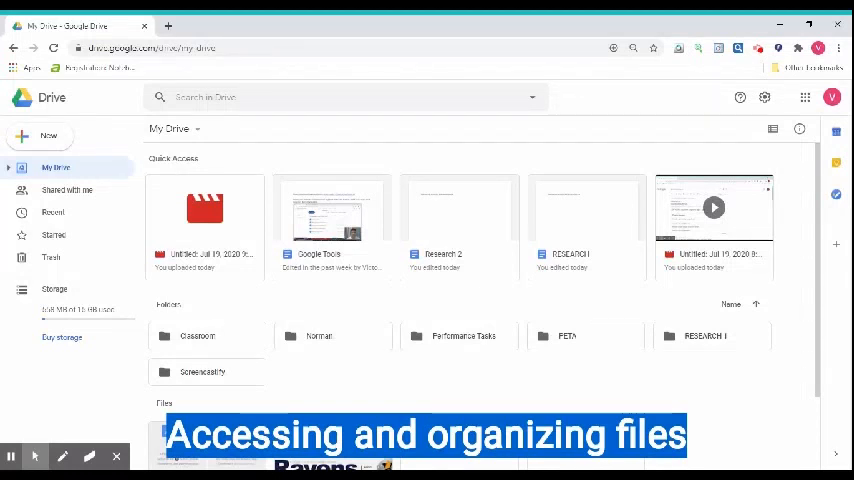
pyautogui.click(345, 97)
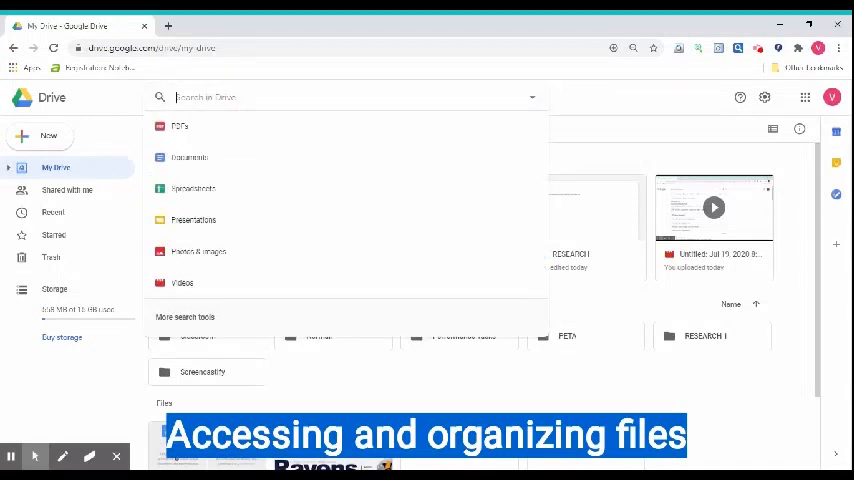
# Search Drive for 'research', then bring up the New item menu
pyautogui.write('research')
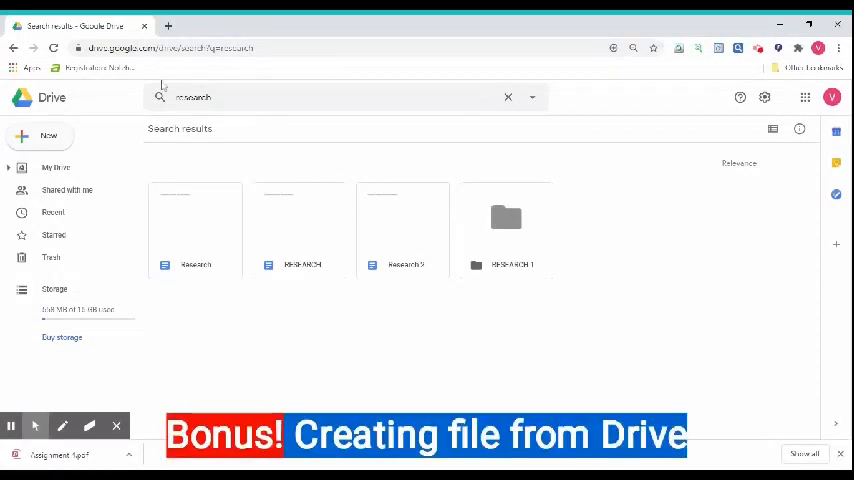
pyautogui.click(48, 136)
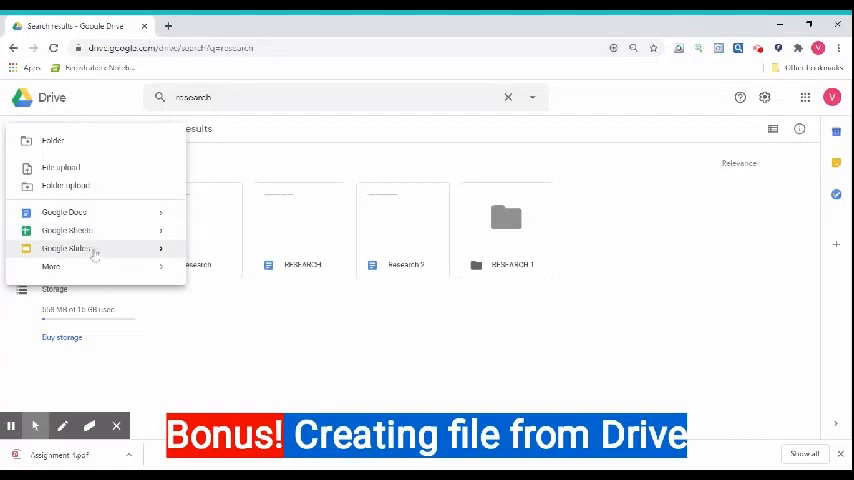
# Create a blank Google Docs document and begin the heading 'Steps in Creating a'
pyautogui.click(51, 266)
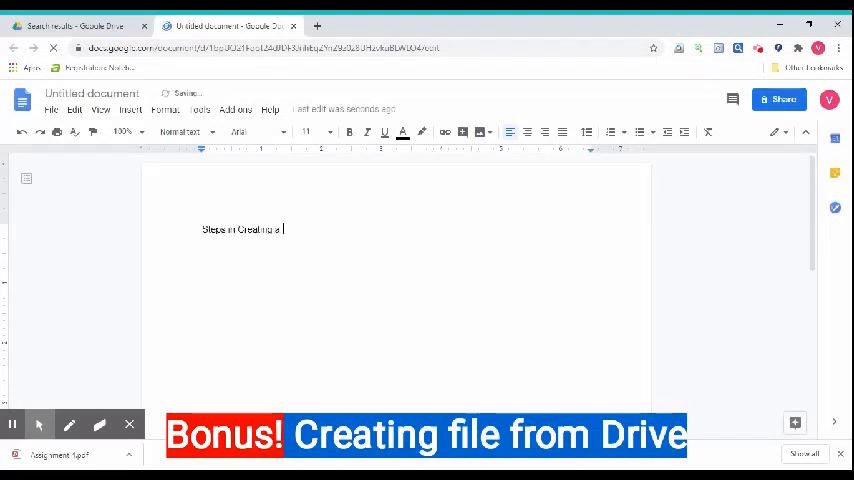
# Finish the heading 'Steps in Creating a File', bold it, and rename the document 'Assignment 6'
pyautogui.write('File')
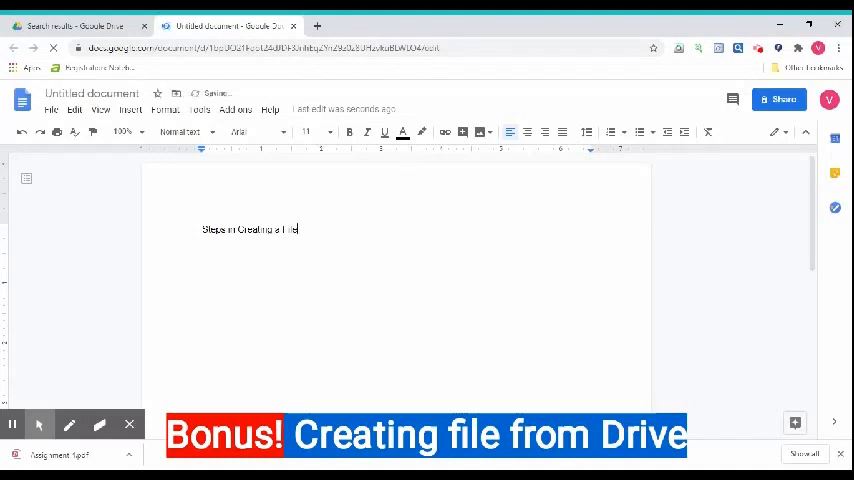
pyautogui.click(349, 131)
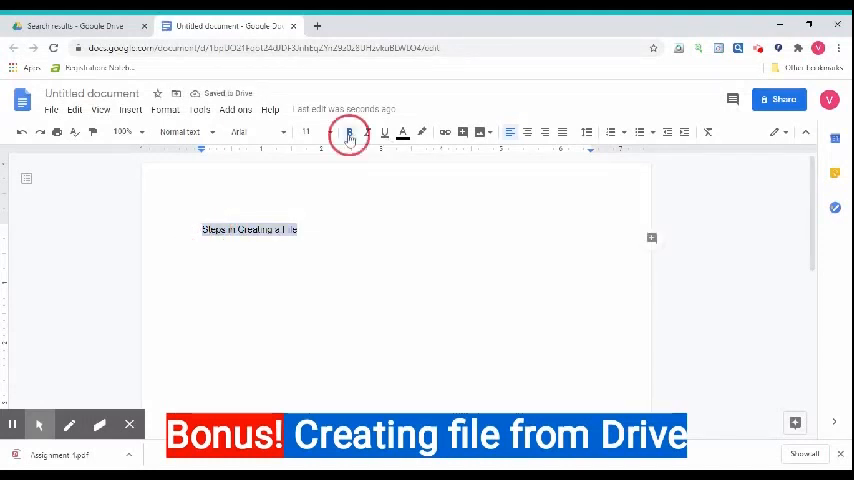
pyautogui.click(349, 131)
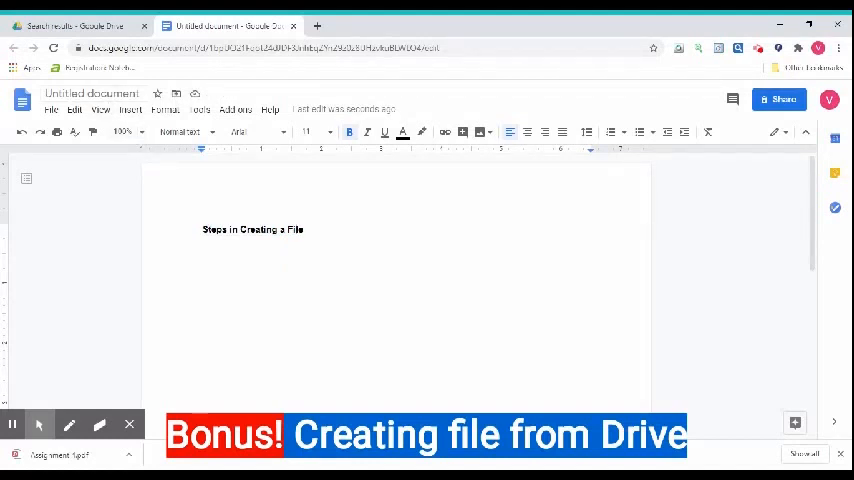
pyautogui.click(92, 93)
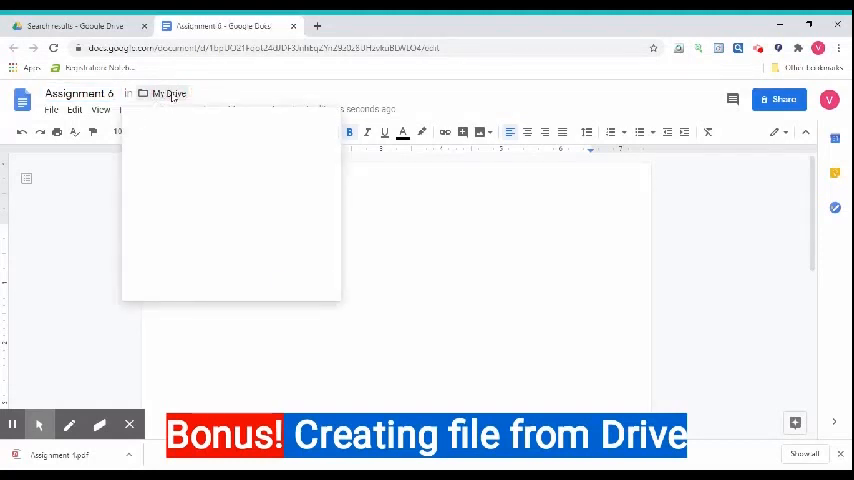
pyautogui.click(170, 93)
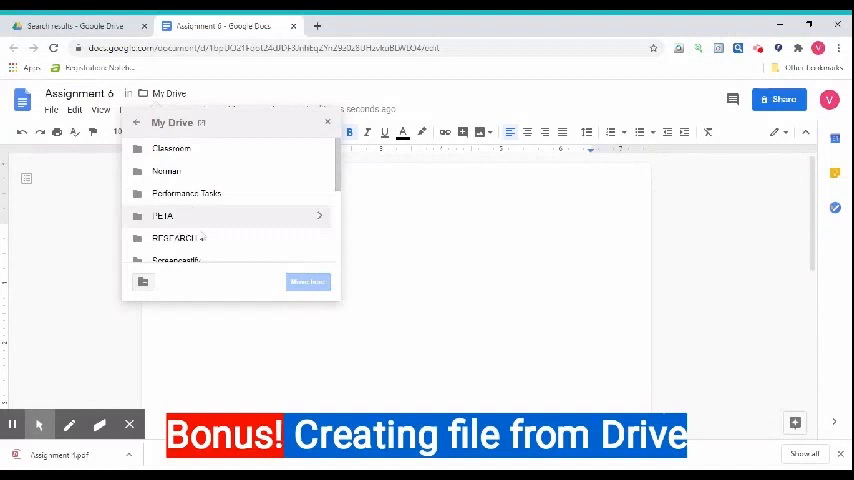
pyautogui.click(308, 281)
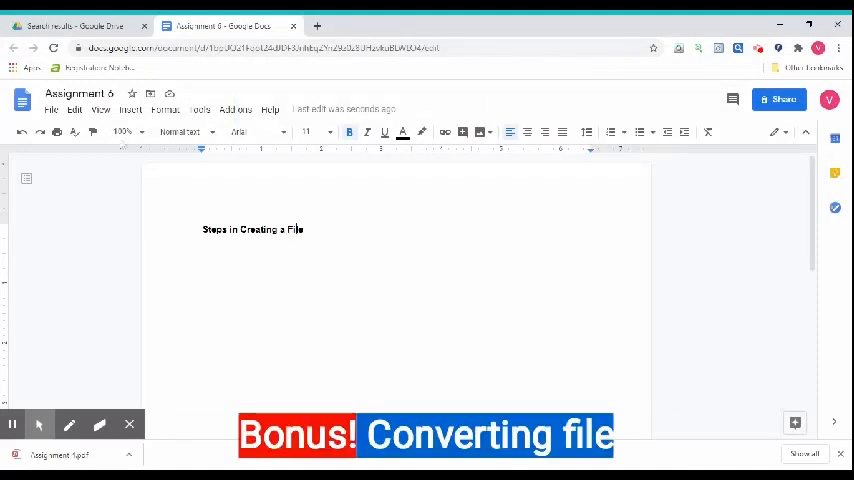
# Show Assignment 6's download format choices from the File menu
pyautogui.click(50, 110)
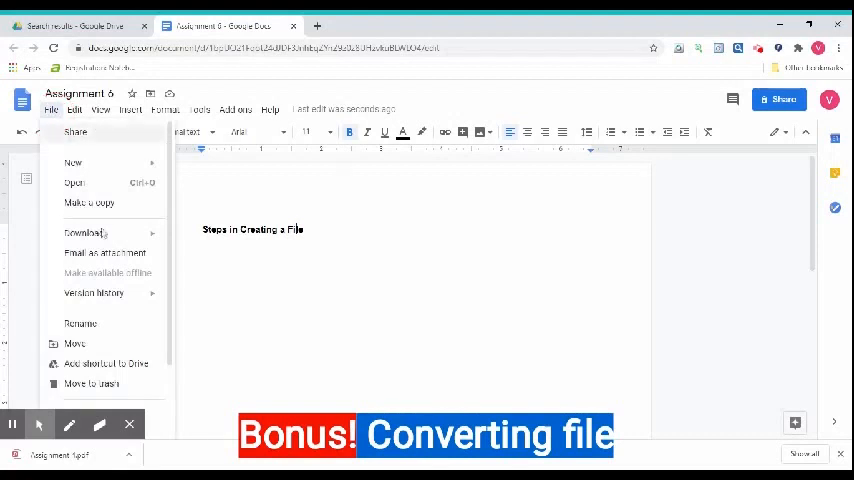
pyautogui.click(84, 233)
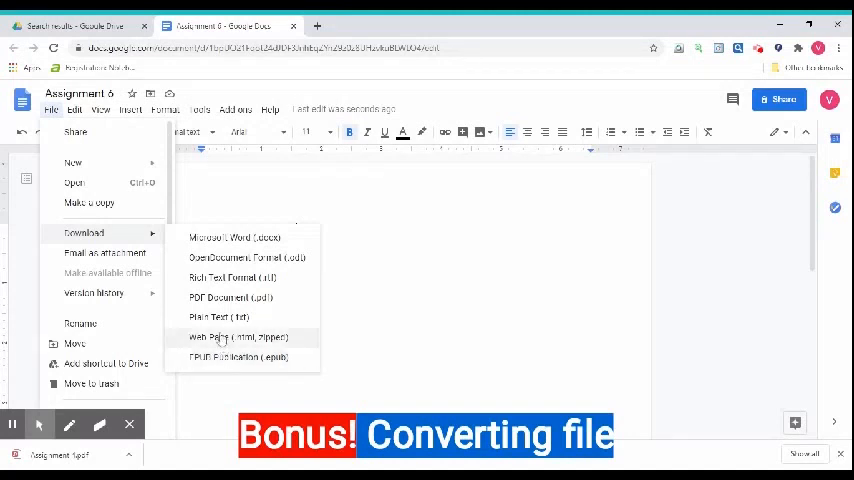
pyautogui.moveTo(232, 277)
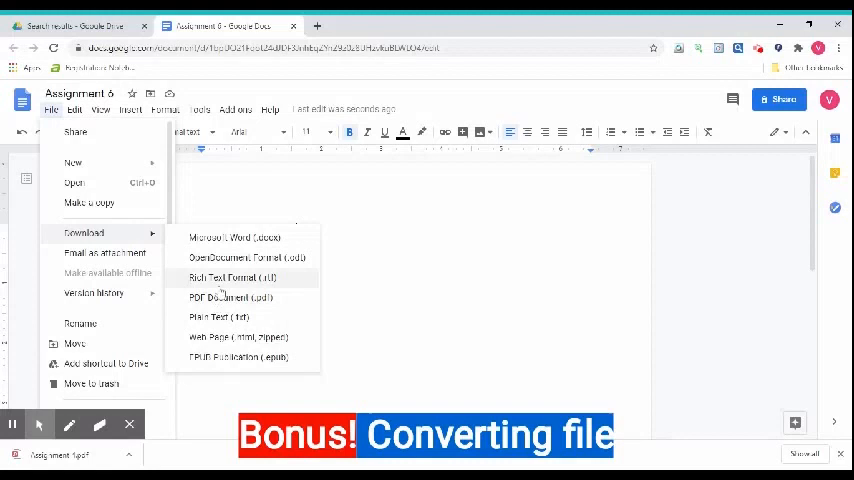
pyautogui.moveTo(246, 257)
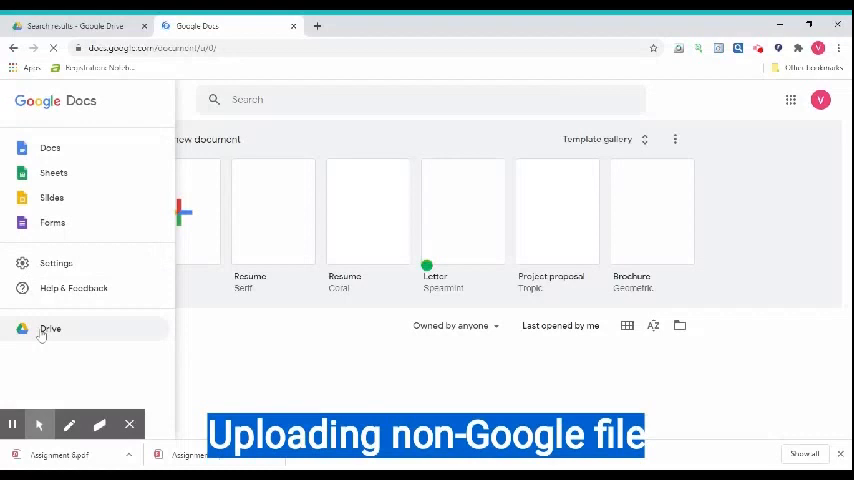
# Go to Drive and upload Assignment 6.pdf from the computer
pyautogui.click(50, 329)
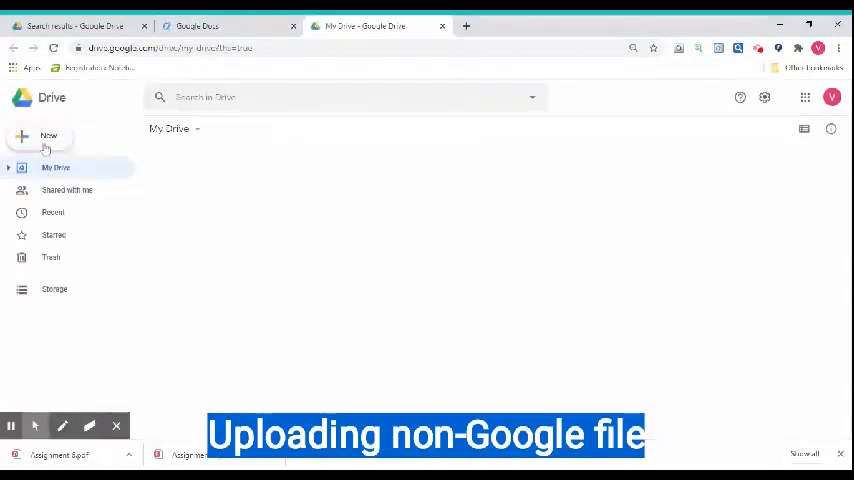
pyautogui.click(48, 135)
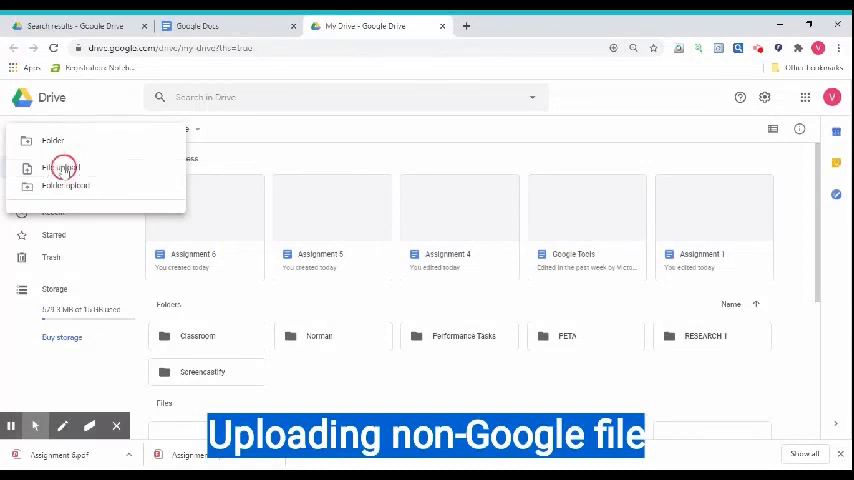
pyautogui.click(63, 167)
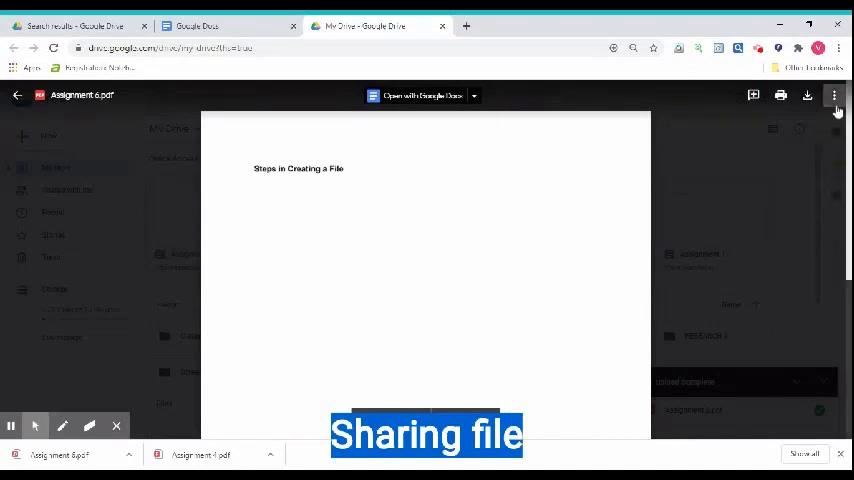
# Open sharing for the previewed PDF via the More actions menu
pyautogui.click(834, 95)
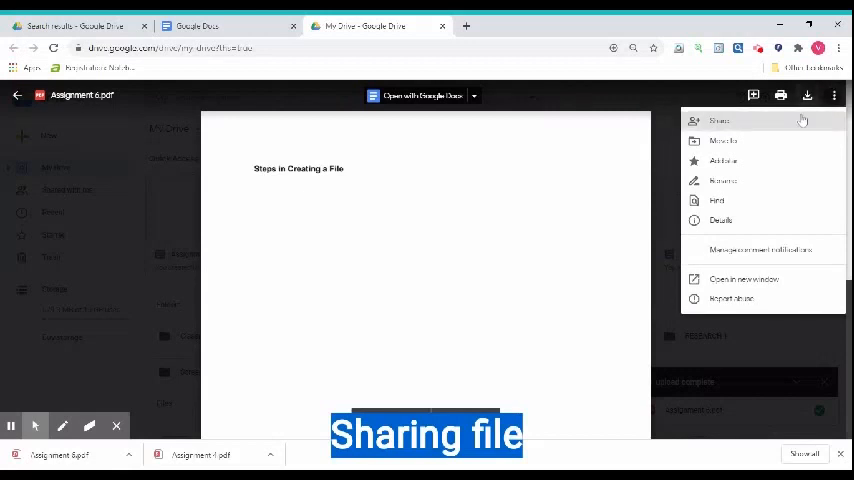
pyautogui.click(719, 121)
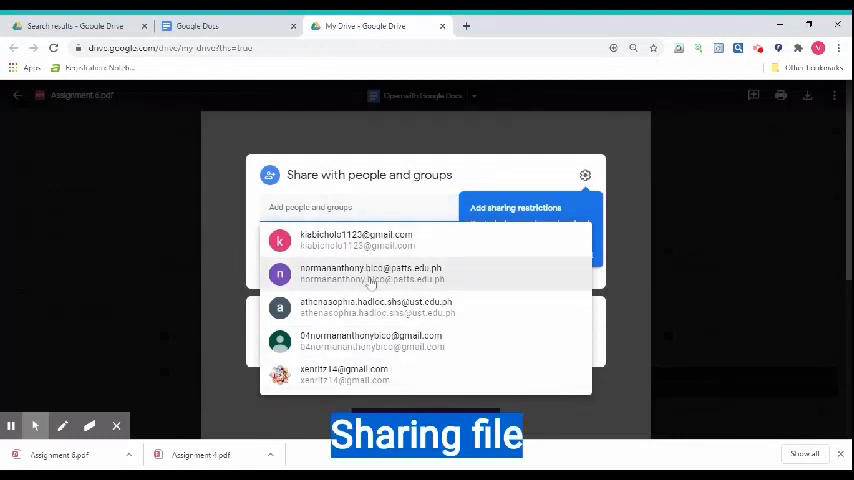
# Add the suggested contact and send the Assignment 6.pdf share invitation
pyautogui.click(370, 274)
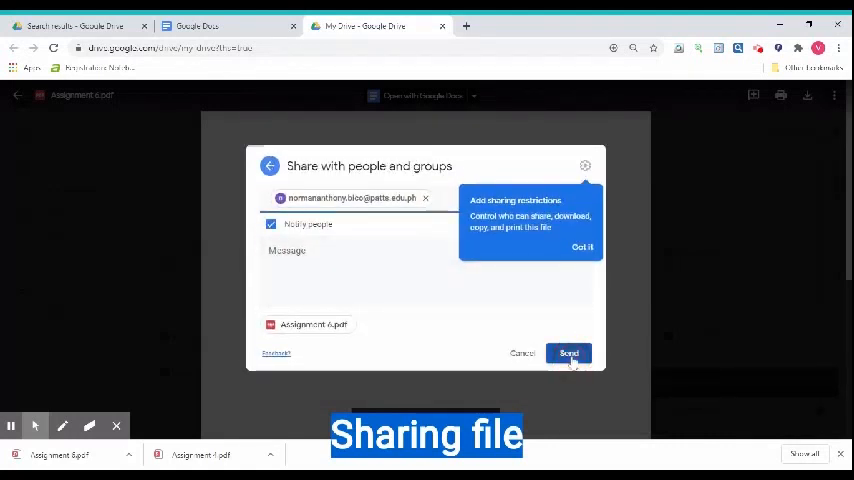
pyautogui.click(568, 352)
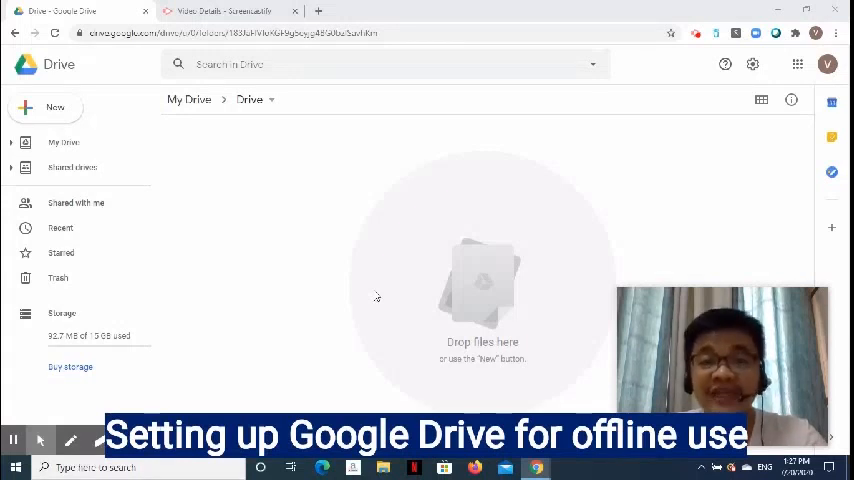
pyautogui.moveTo(560, 198)
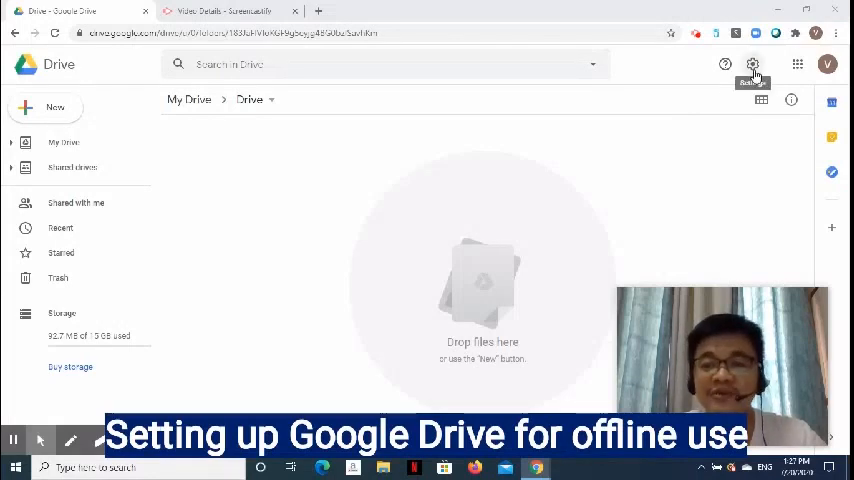
# Tick the Offline checkbox in Drive Settings and close with Done
pyautogui.click(752, 64)
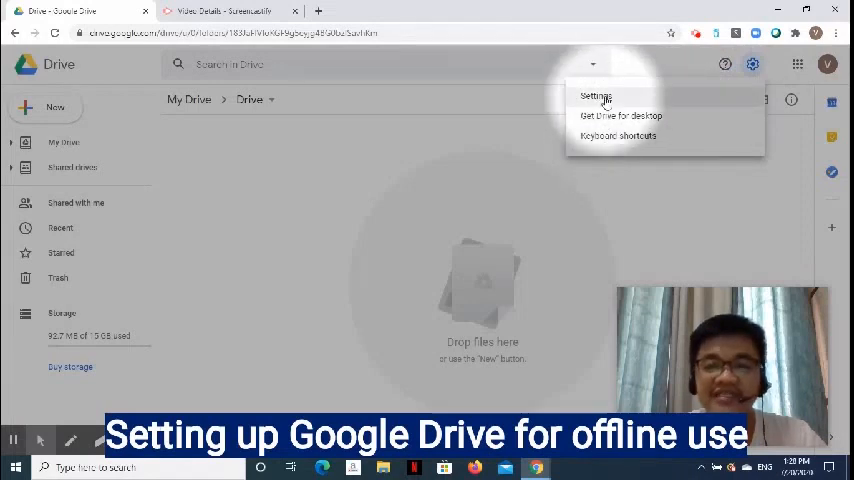
pyautogui.click(596, 95)
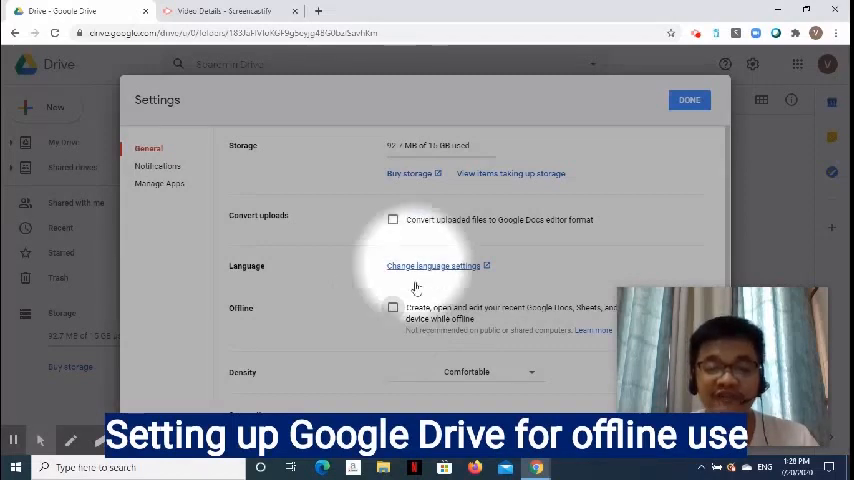
pyautogui.click(393, 307)
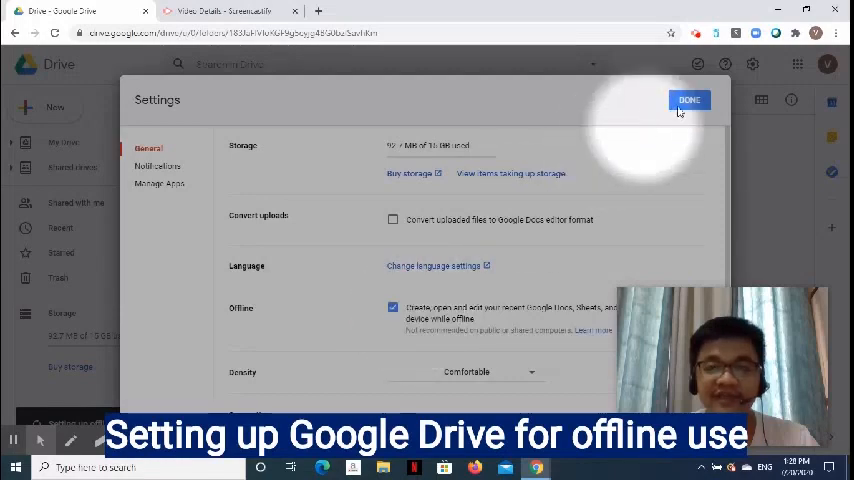
pyautogui.click(689, 100)
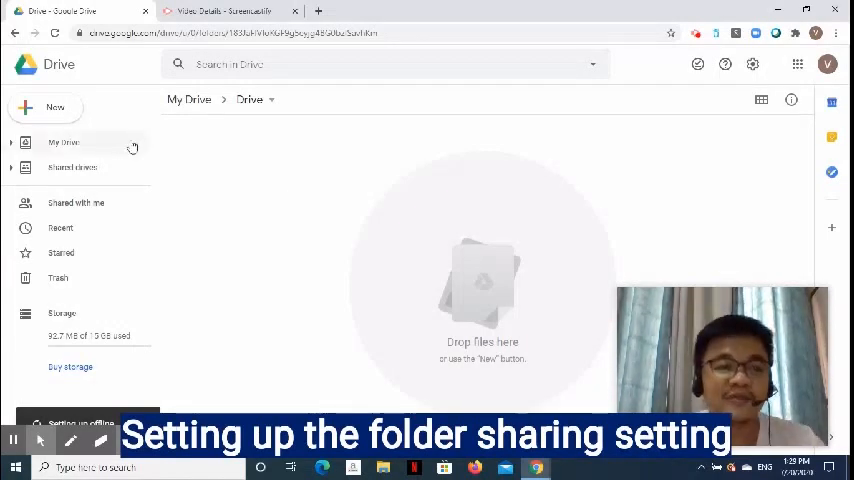
# Bring up the New item menu in the empty Drive folder
pyautogui.click(54, 107)
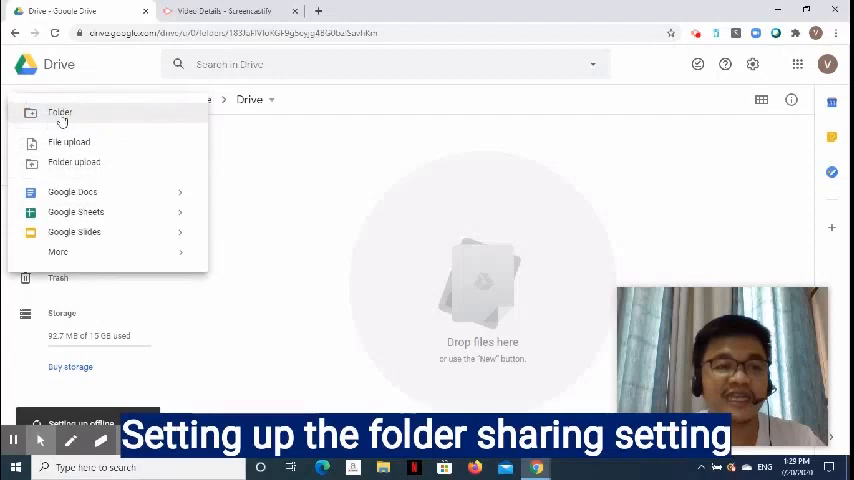
# Create a new folder named 'Google Tools Team' in My Drive
pyautogui.click(60, 112)
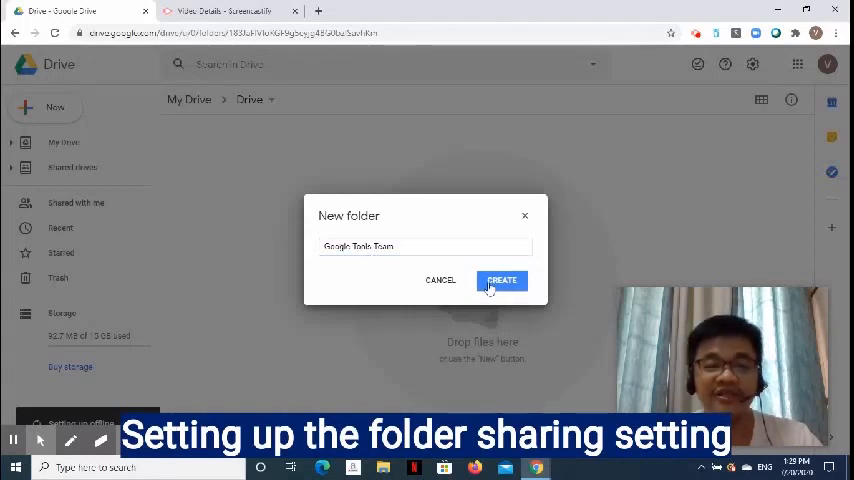
pyautogui.click(501, 280)
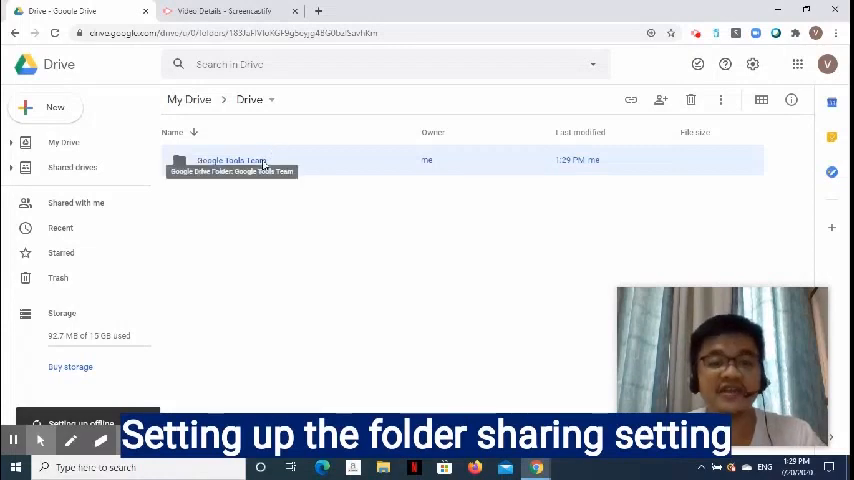
pyautogui.rightClick(230, 160)
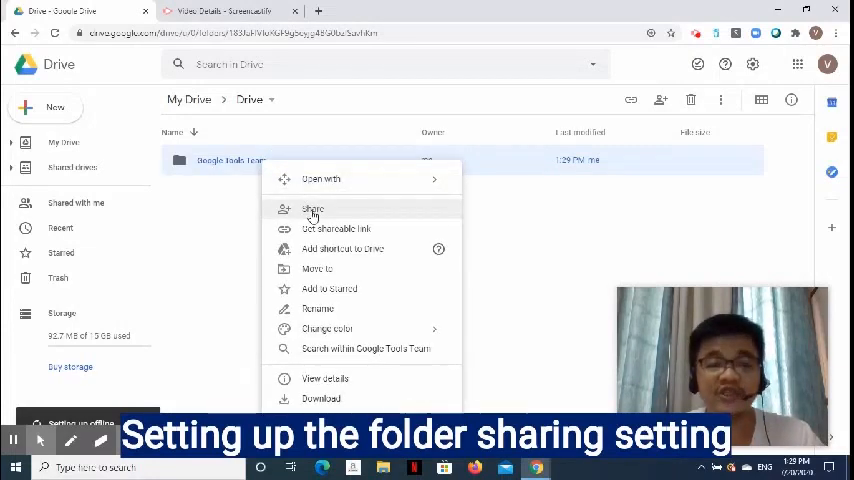
pyautogui.click(313, 209)
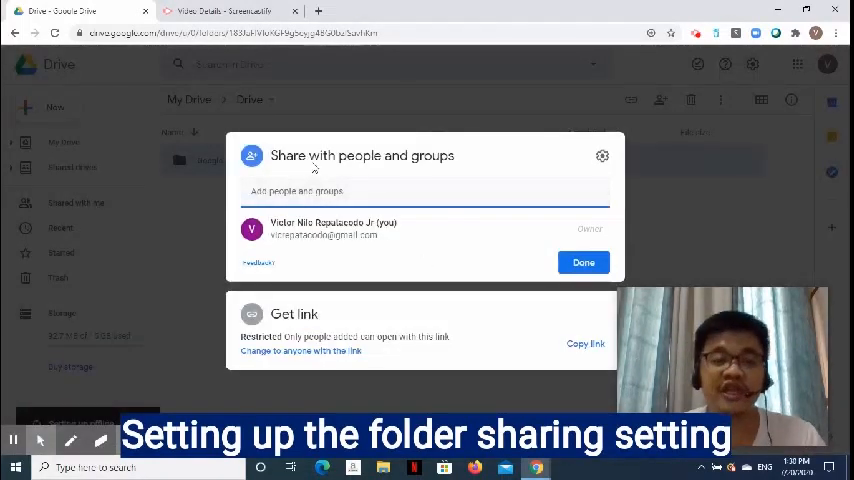
pyautogui.click(424, 191)
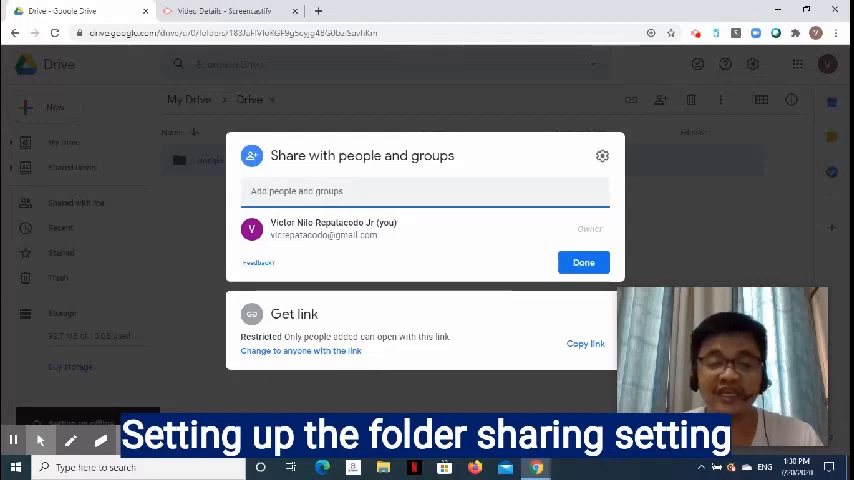
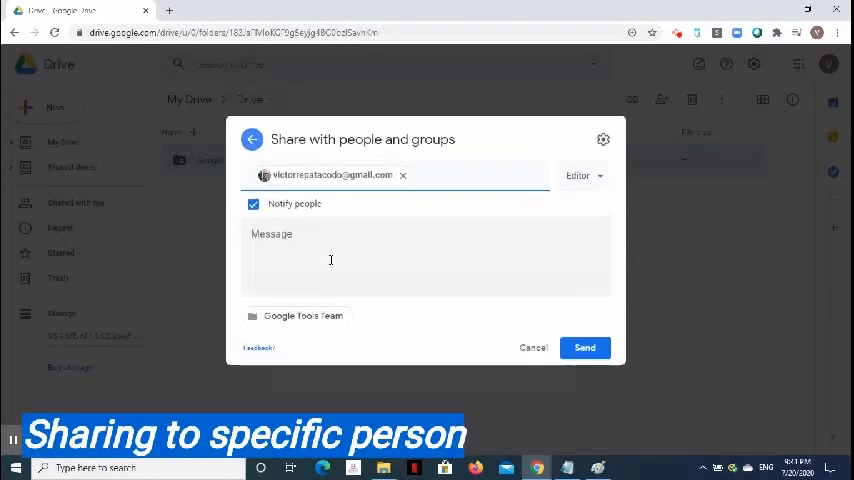
pyautogui.click(583, 175)
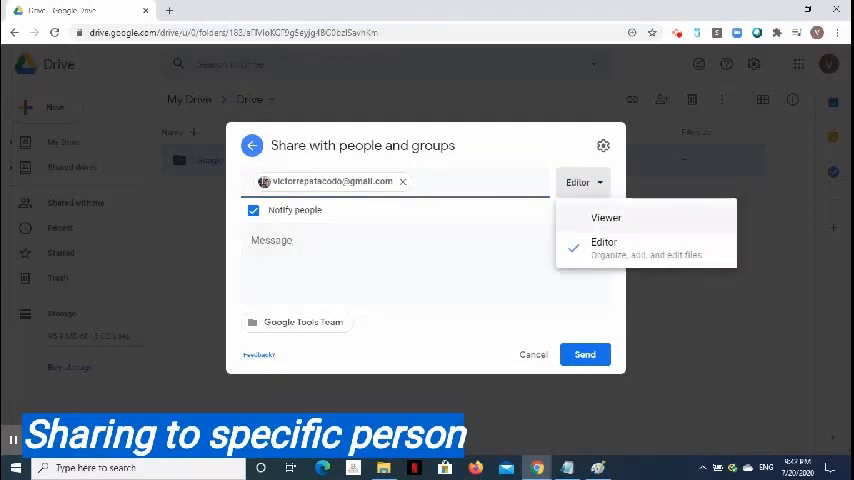
pyautogui.click(605, 217)
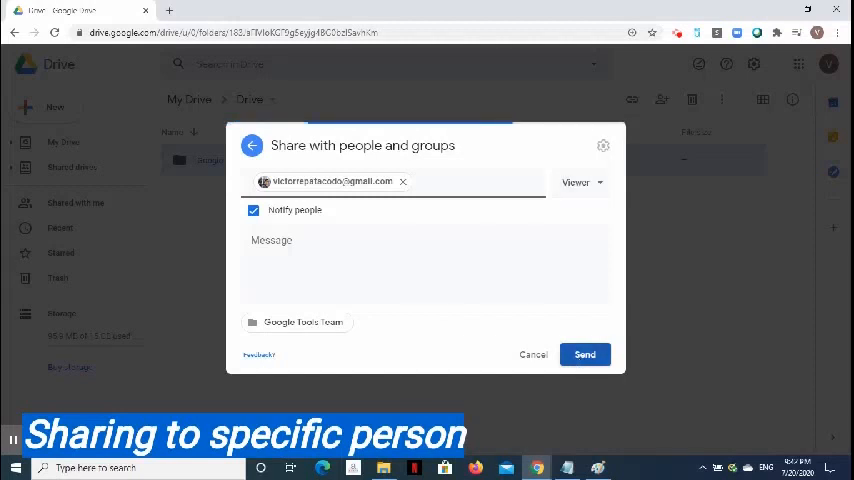
pyautogui.click(584, 354)
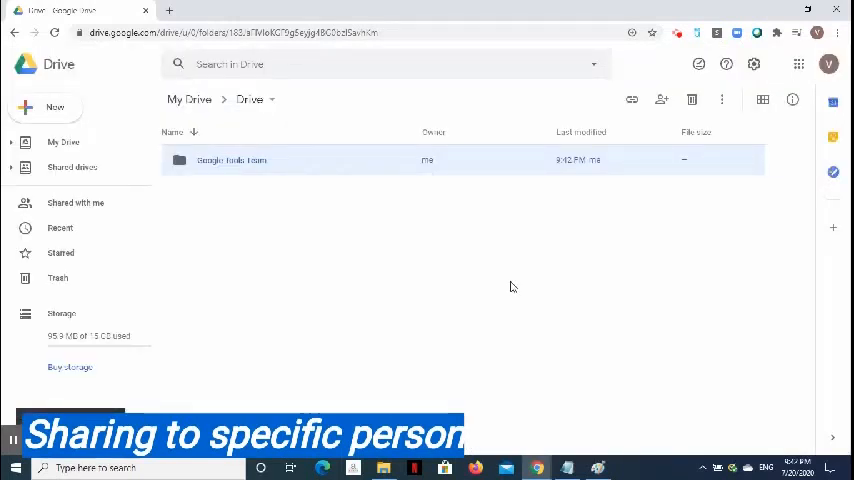
pyautogui.rightClick(231, 160)
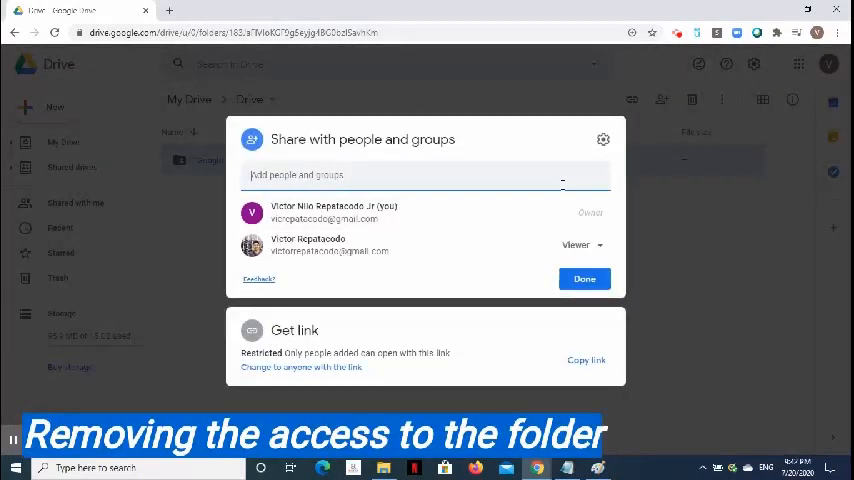
pyautogui.click(578, 245)
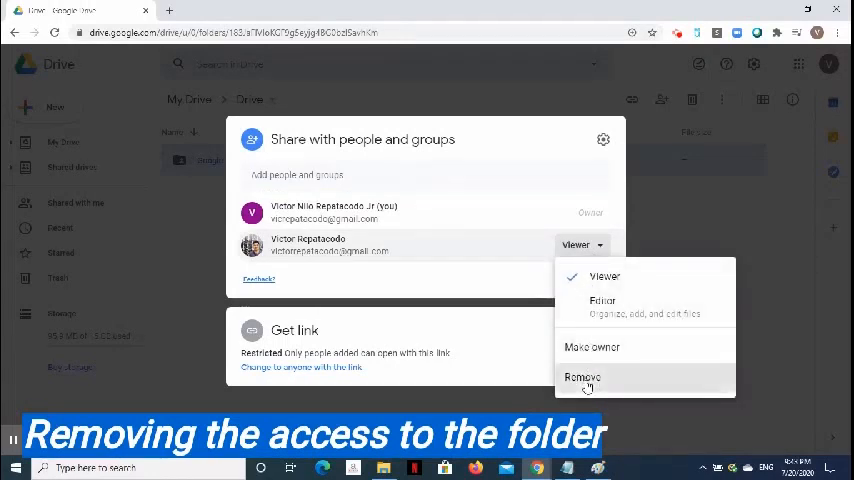
pyautogui.click(583, 377)
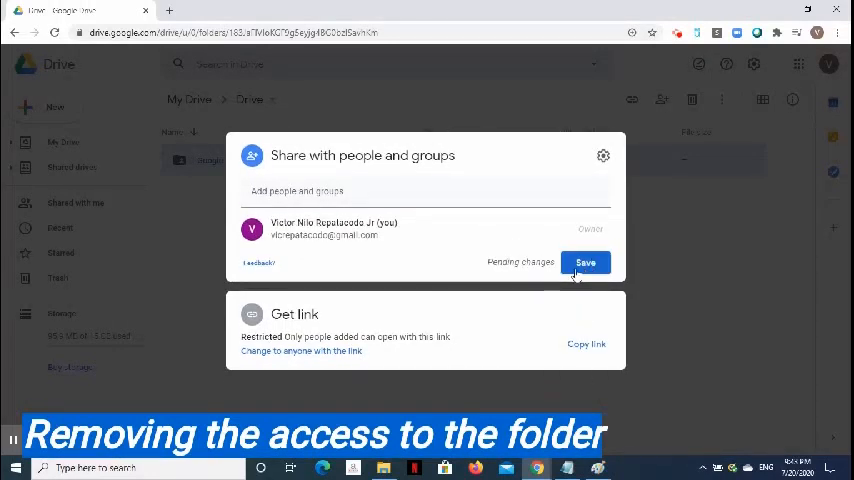
pyautogui.click(585, 262)
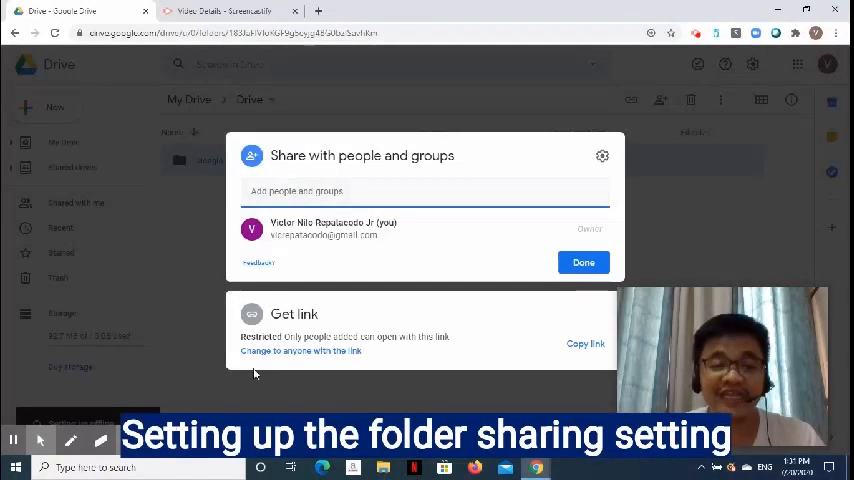
pyautogui.moveTo(308, 358)
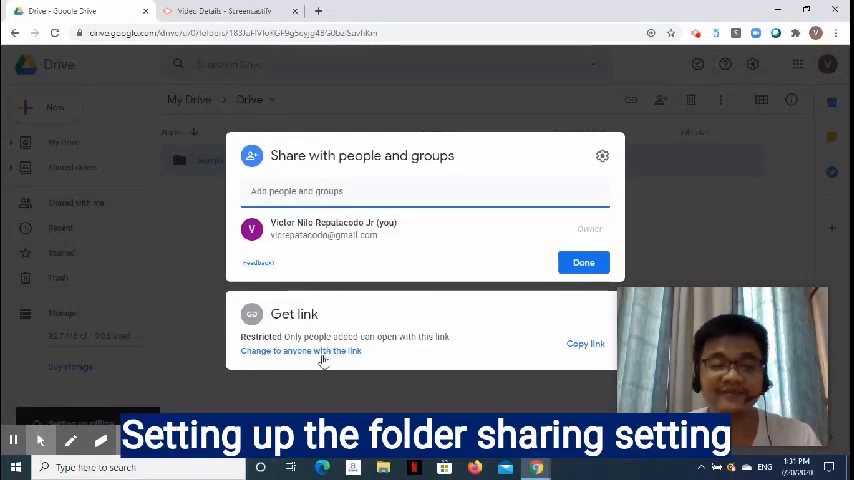
# Set 'Google Tools Team' to Anyone with the link can view, then open the folder
pyautogui.click(302, 351)
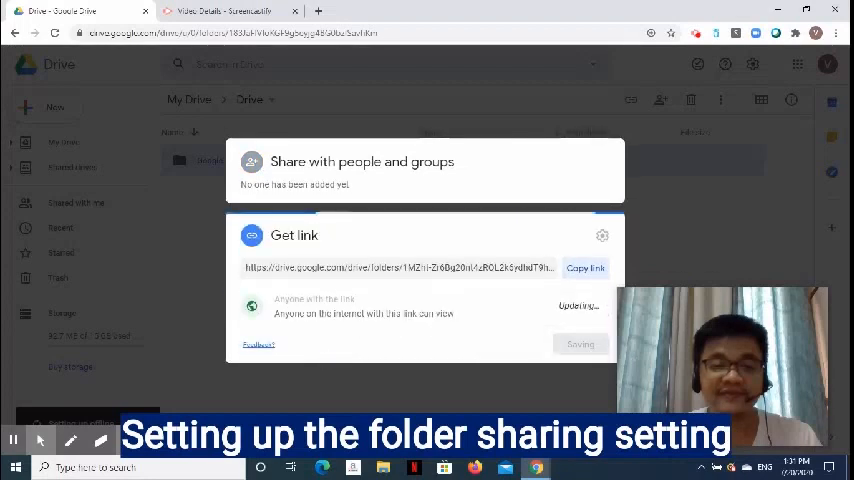
pyautogui.click(314, 303)
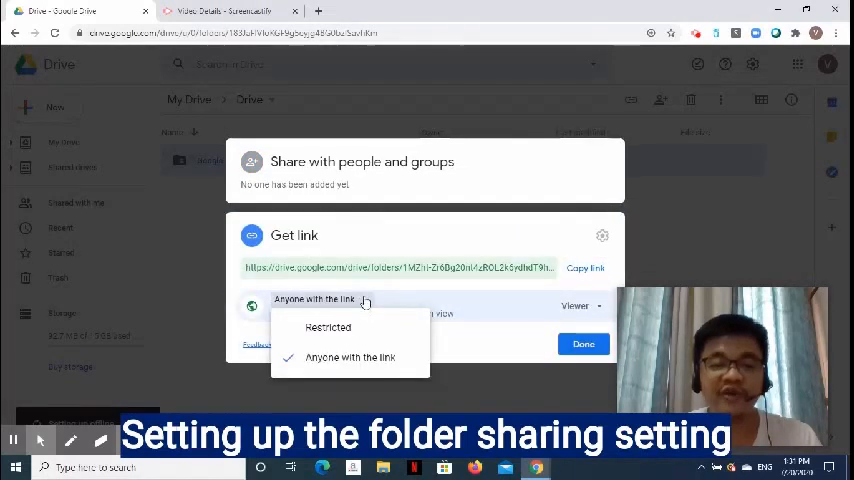
pyautogui.click(350, 357)
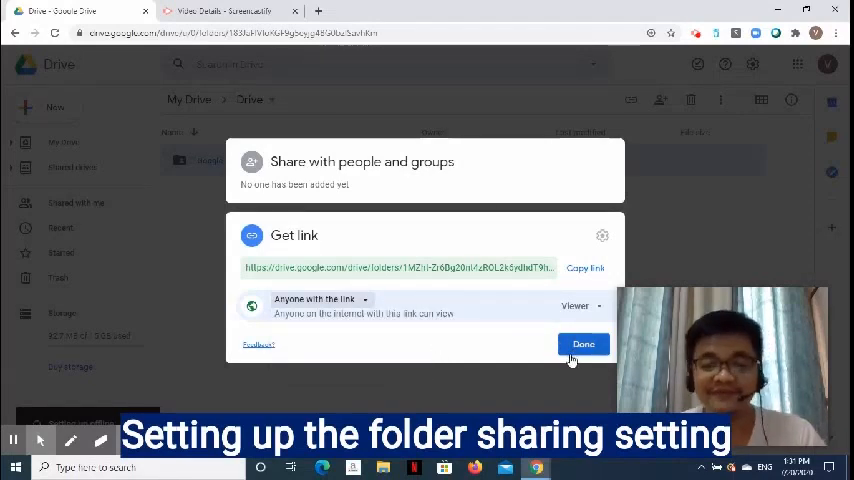
pyautogui.click(583, 344)
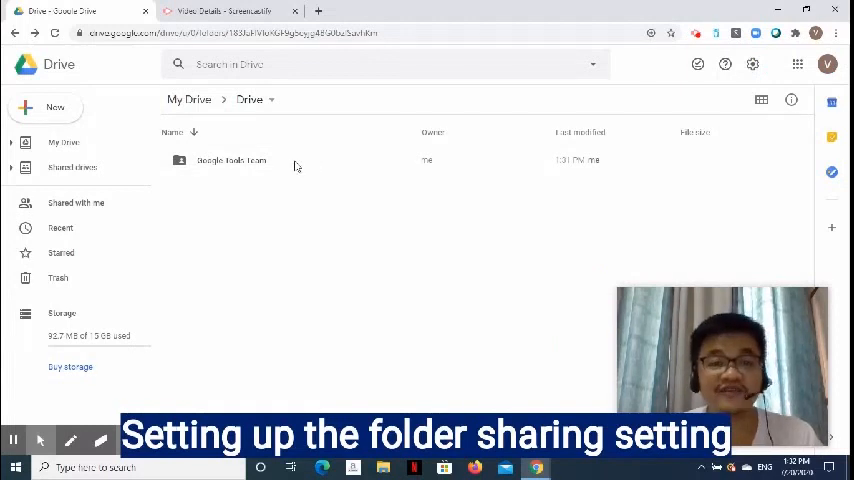
pyautogui.doubleClick(231, 160)
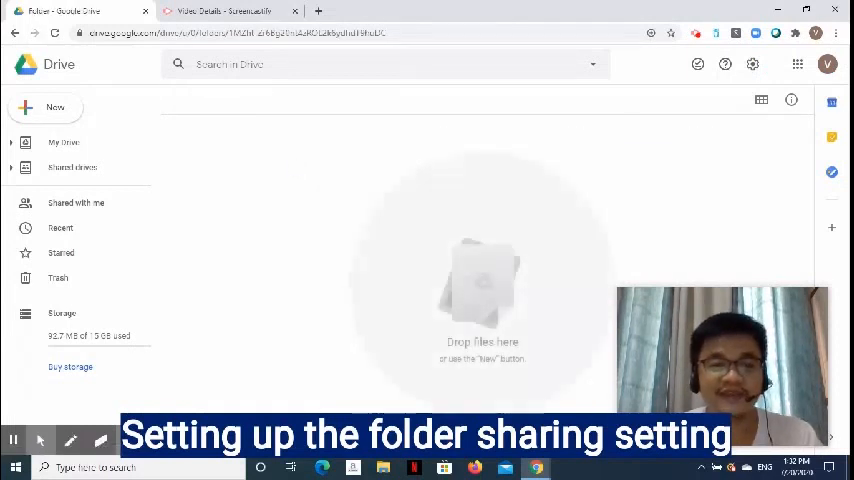